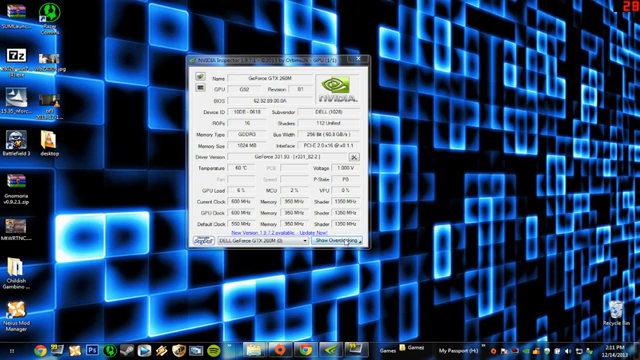
Step: Show the overclocking options and accept the risk warning to reach Profile Settings
{"action": "left_click", "coordinate": [356, 243]}
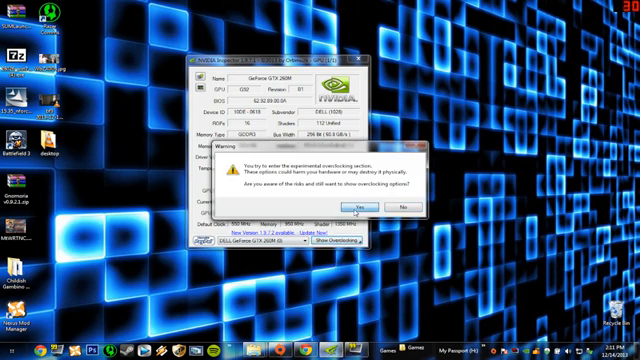
{"action": "left_click", "coordinate": [363, 208]}
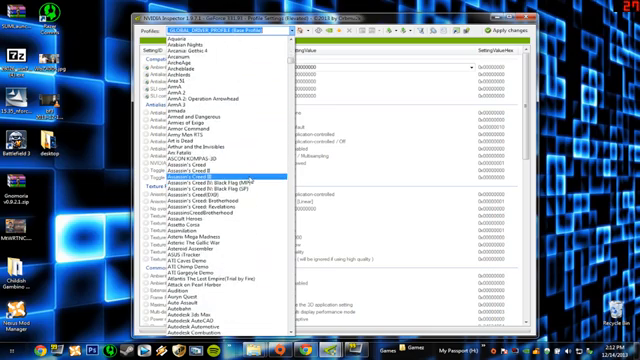
Step: Scroll the Profiles list down to Battlefield 3 and load that profile
{"action": "scroll", "scroll_direction": "down", "scroll_amount": 3}
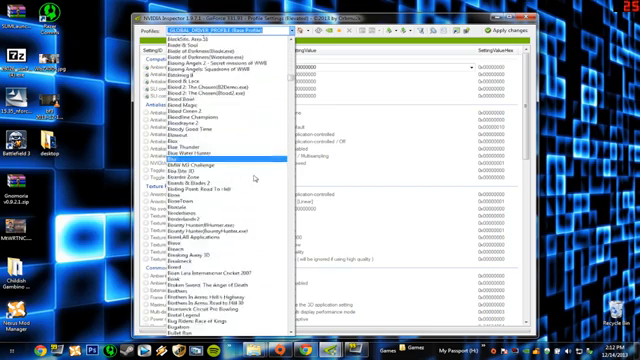
{"action": "scroll", "scroll_direction": "down", "scroll_amount": 3}
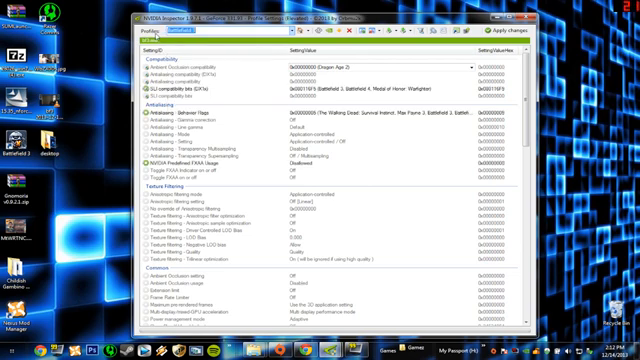
{"action": "mouse_move", "coordinate": [247, 90]}
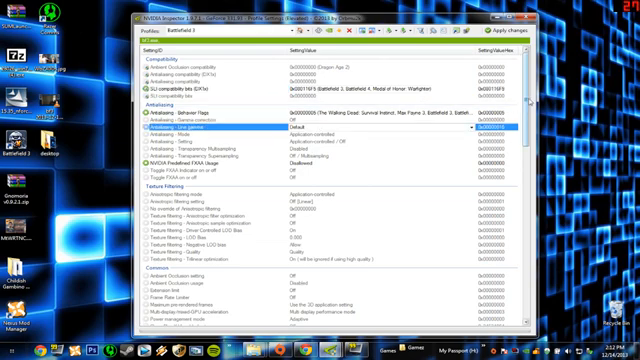
Step: Review the Battlefield 3 settings, then start adding an application to the profile
{"action": "scroll", "scroll_direction": "down", "scroll_amount": 3}
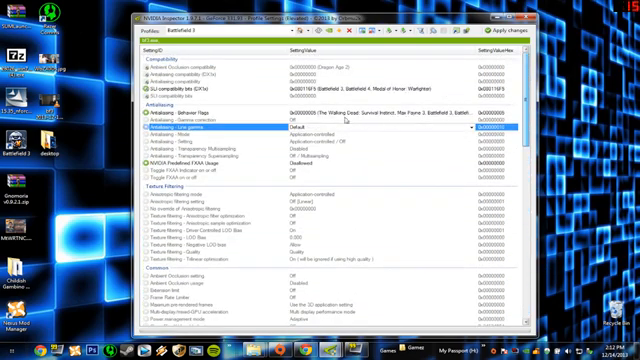
{"action": "left_click", "coordinate": [220, 64]}
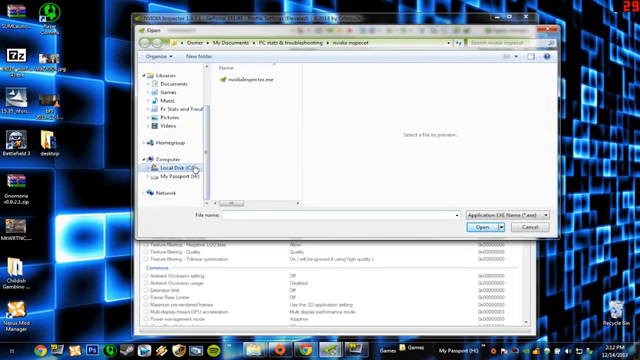
Step: Browse to C:\Program Files (x86)\Origin Games\Battlefield 3 and add bf3.exe
{"action": "left_click", "coordinate": [168, 177]}
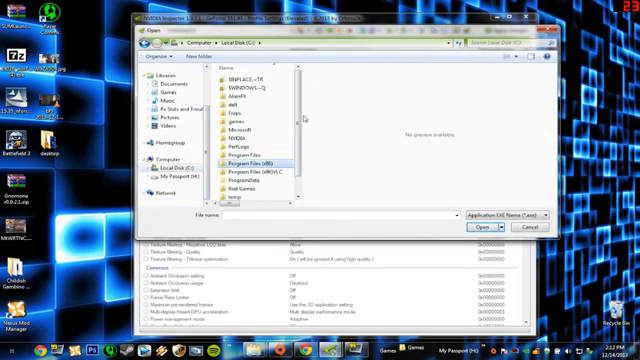
{"action": "double_click", "coordinate": [232, 157]}
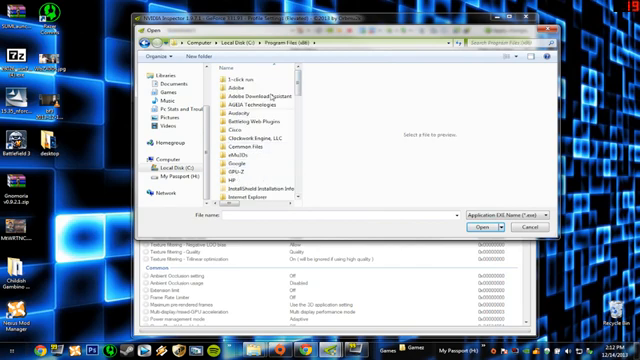
{"action": "scroll", "scroll_direction": "down", "scroll_amount": 3}
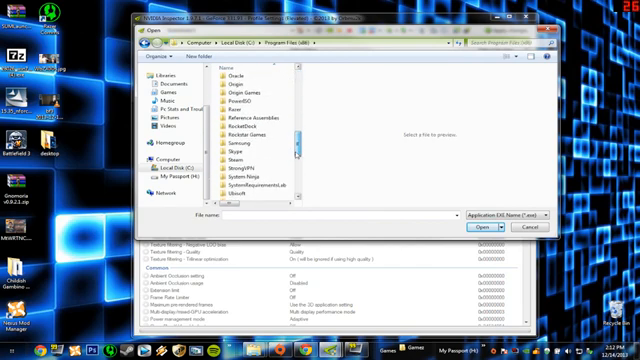
{"action": "double_click", "coordinate": [239, 98]}
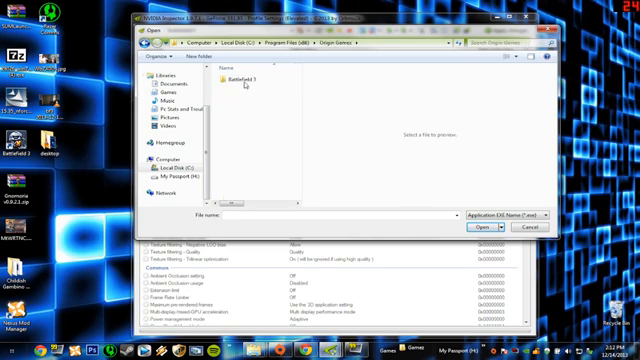
{"action": "double_click", "coordinate": [242, 75]}
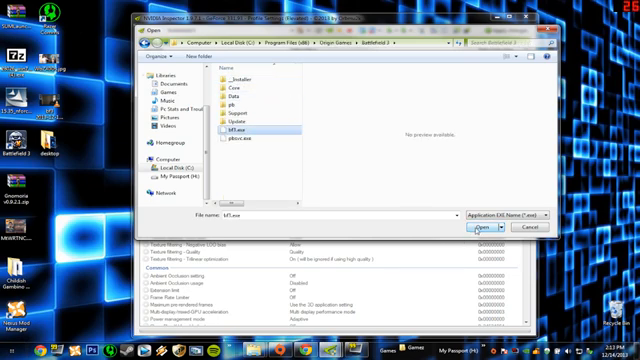
{"action": "left_click", "coordinate": [501, 228]}
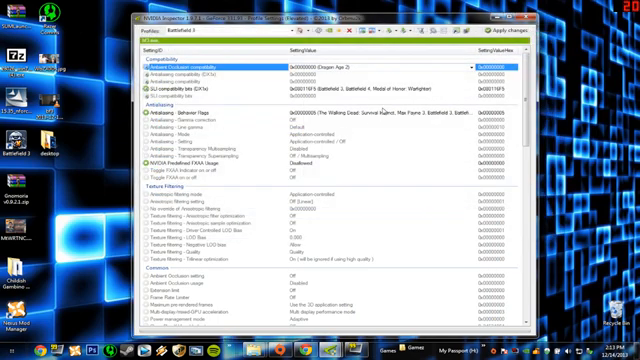
{"action": "mouse_move", "coordinate": [375, 37]}
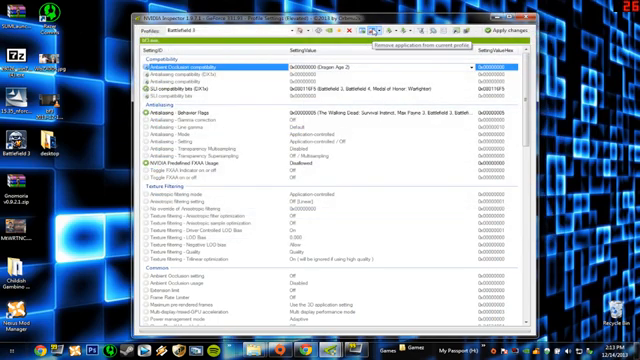